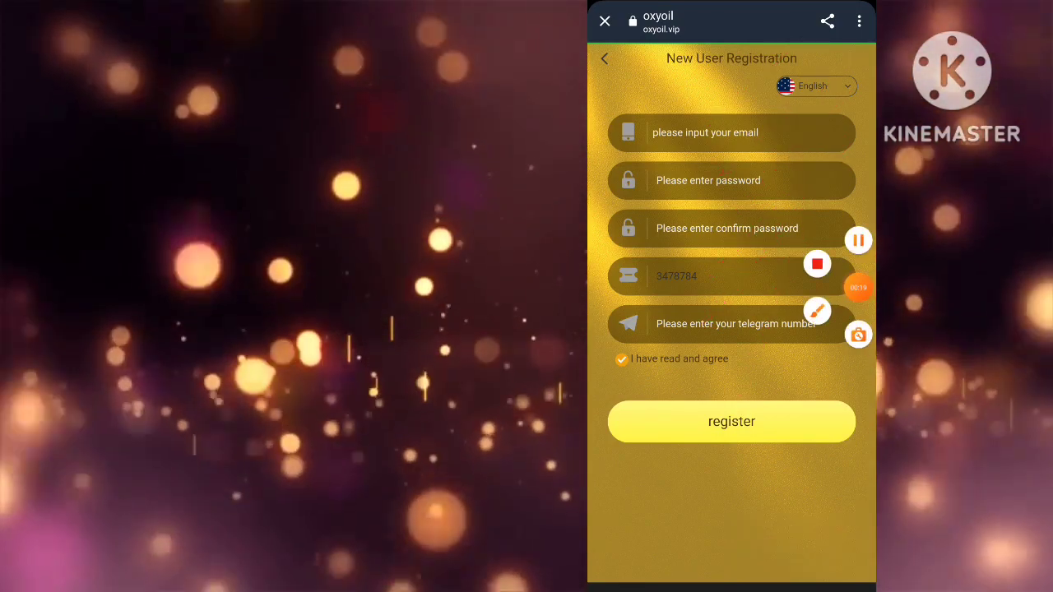
# Submit the OXY-oil registration form to create the new account.
pyautogui.click(730, 421)
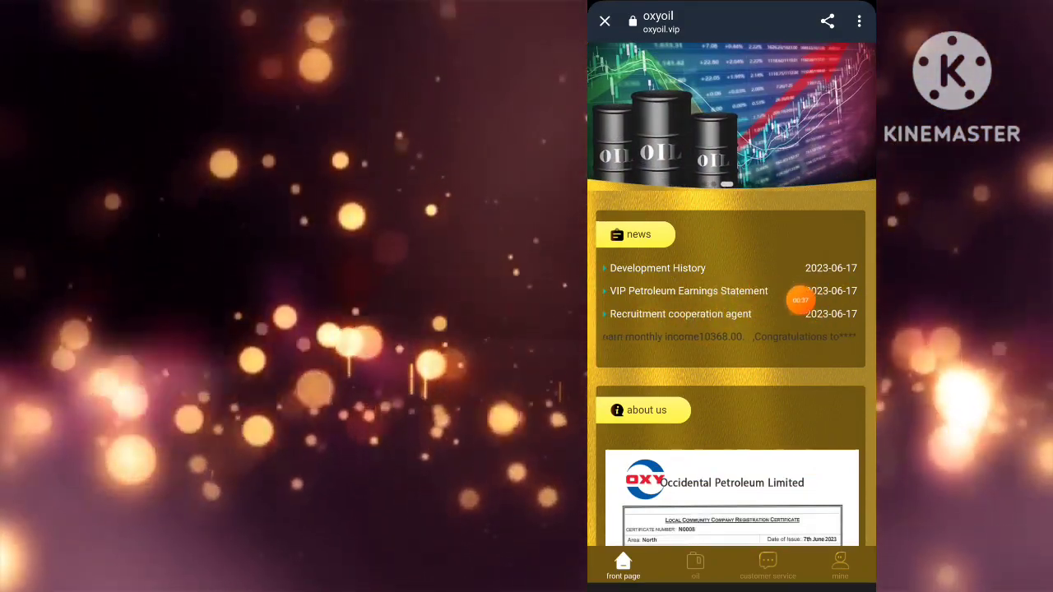
pyautogui.scroll(-3)
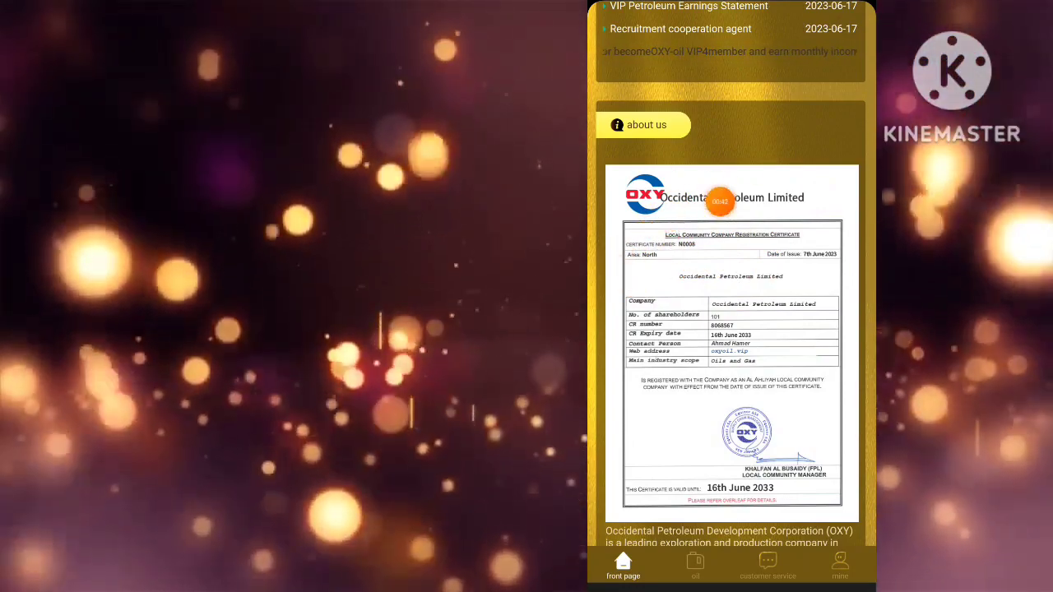
pyautogui.scroll(-3)
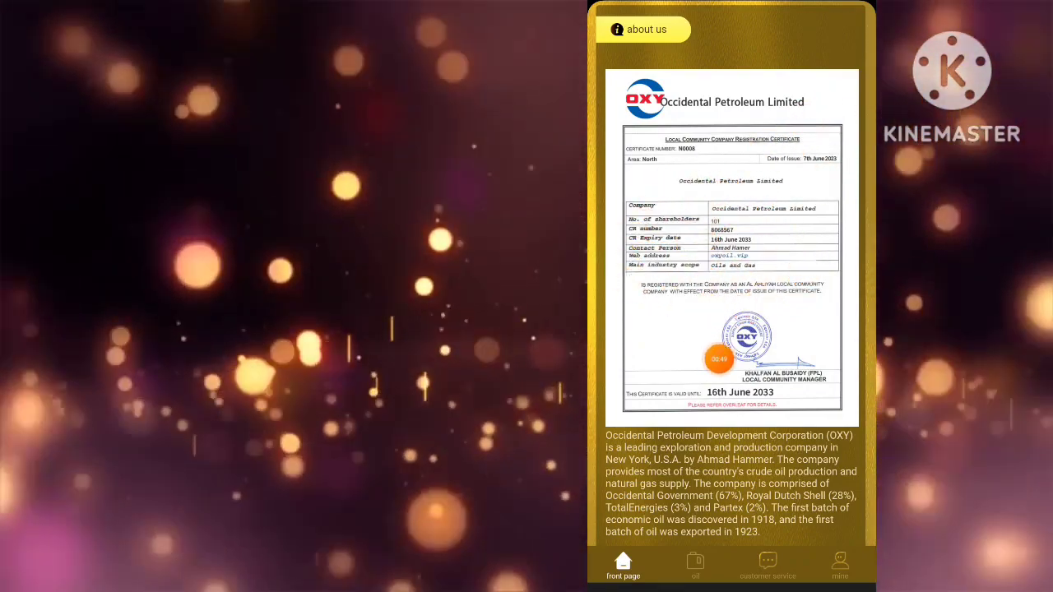
pyautogui.scroll(-3)
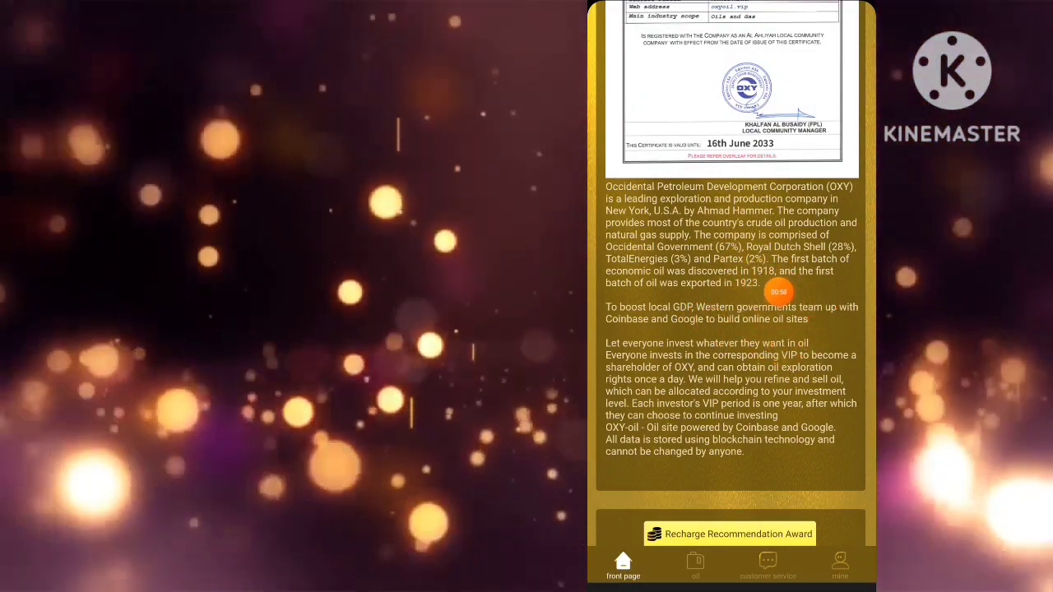
pyautogui.scroll(-3)
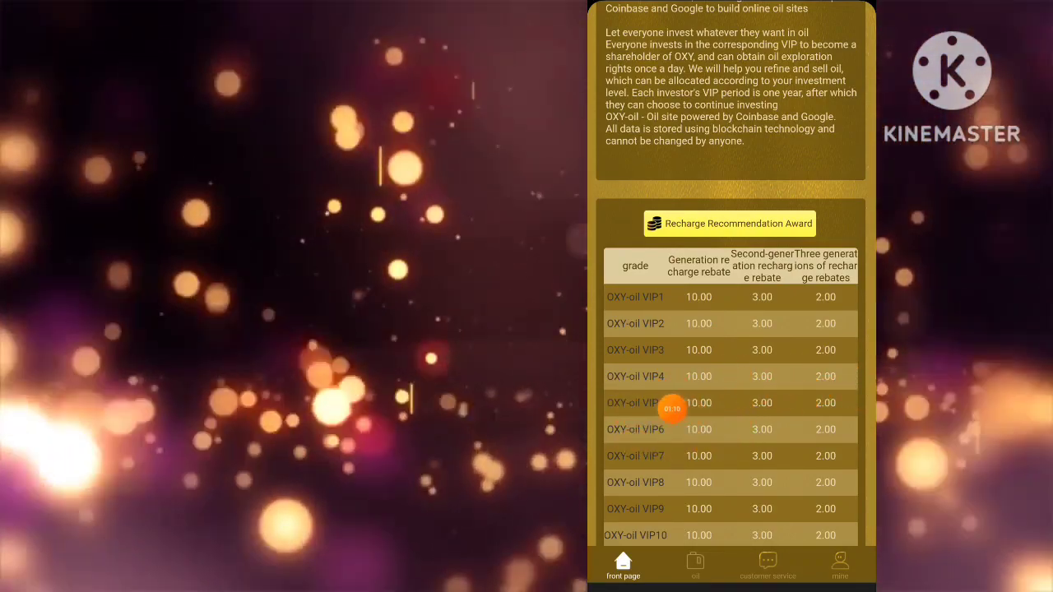
pyautogui.scroll(-3)
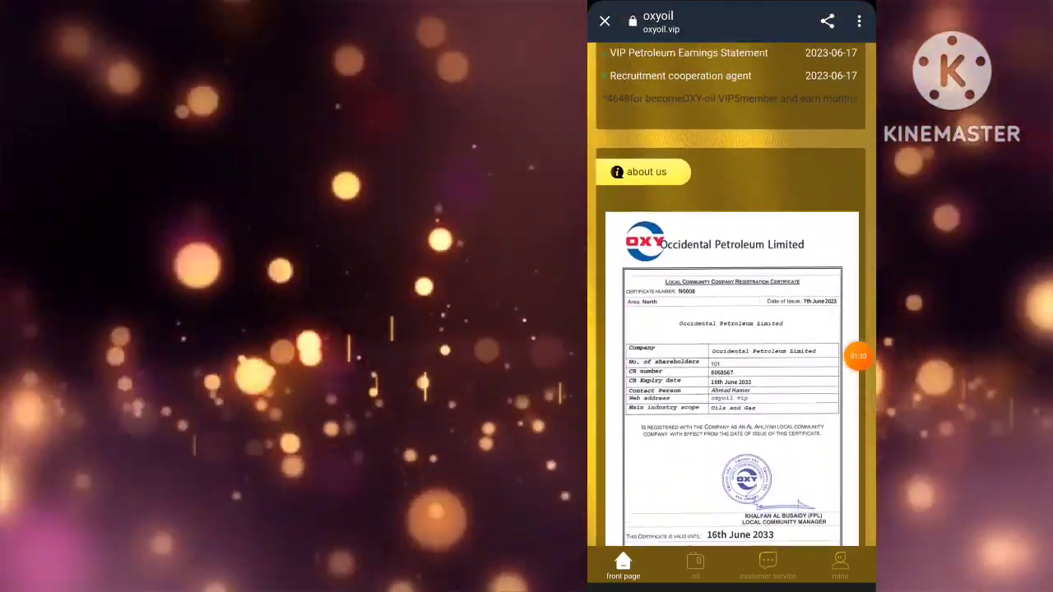
# Recharge via USDT by copying the deposit address and submitting the recharge.
pyautogui.click(839, 562)
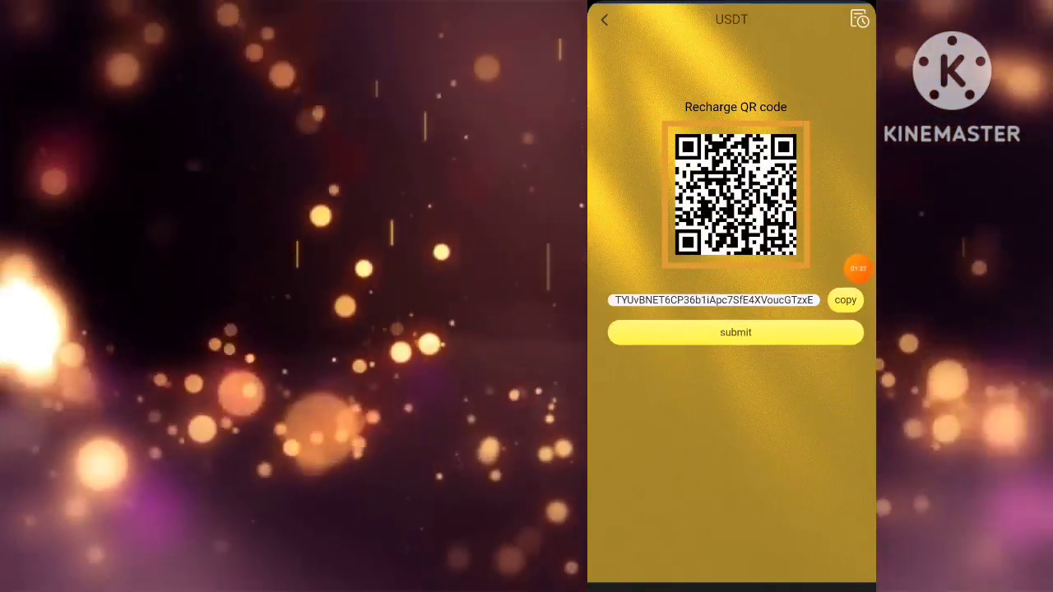
pyautogui.click(845, 299)
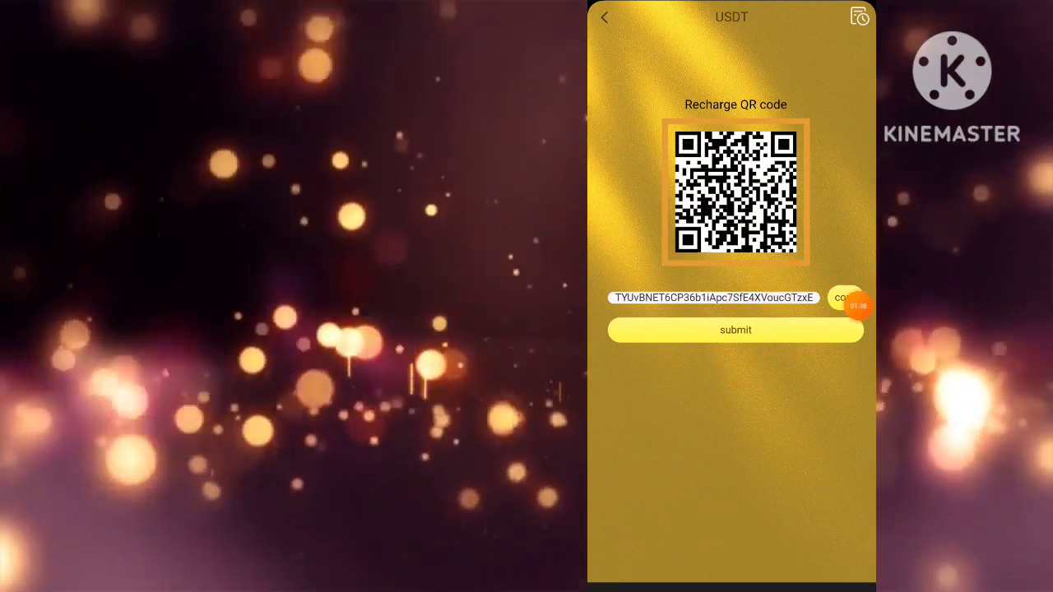
pyautogui.click(607, 18)
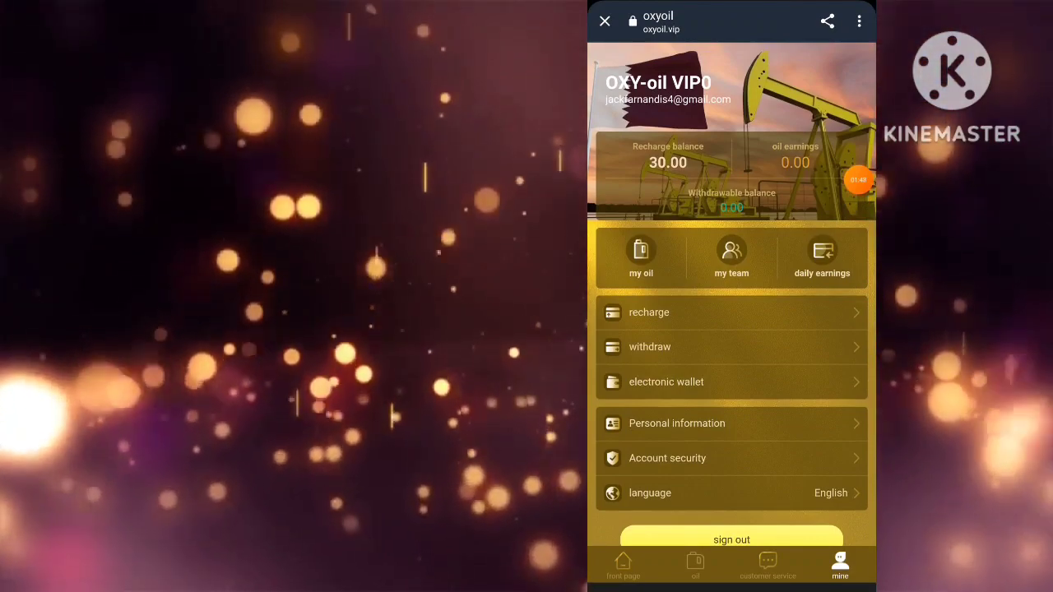
# Buy the OXY-oil VIP1 plan for 30.00 from the oil plans list.
pyautogui.click(695, 566)
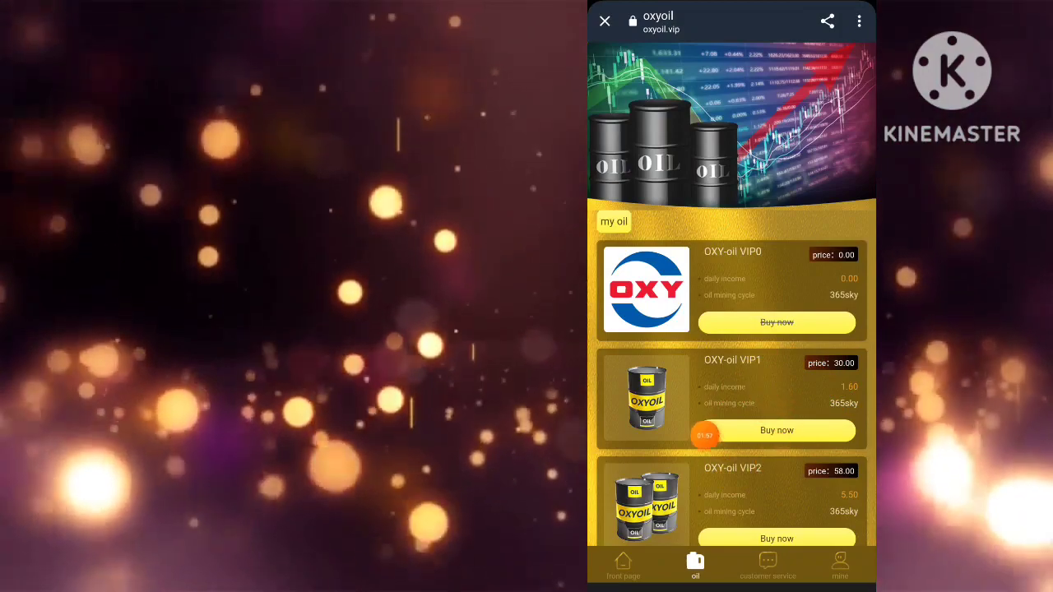
pyautogui.click(776, 430)
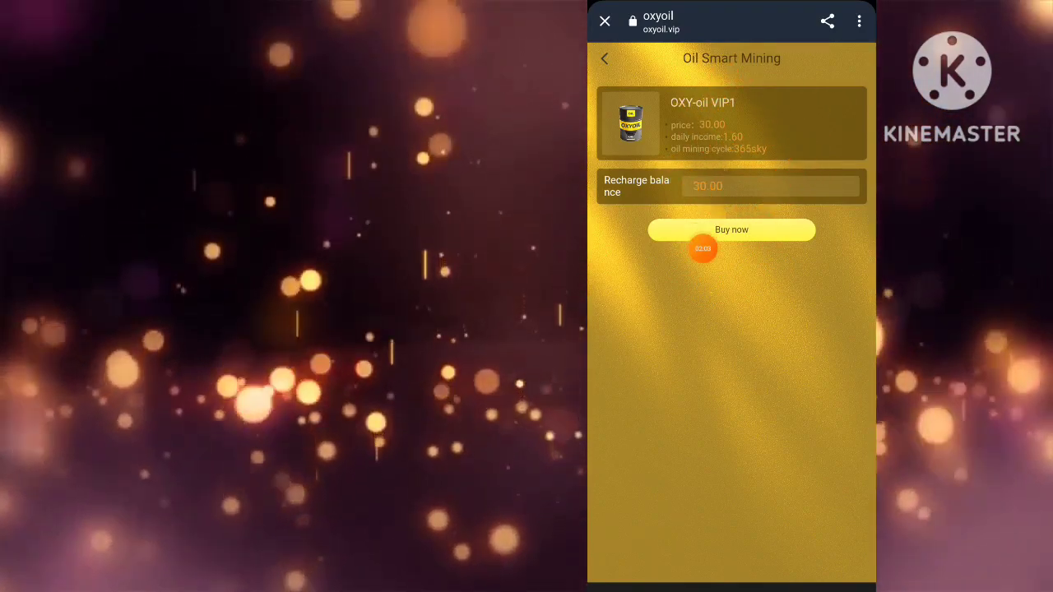
pyautogui.click(731, 229)
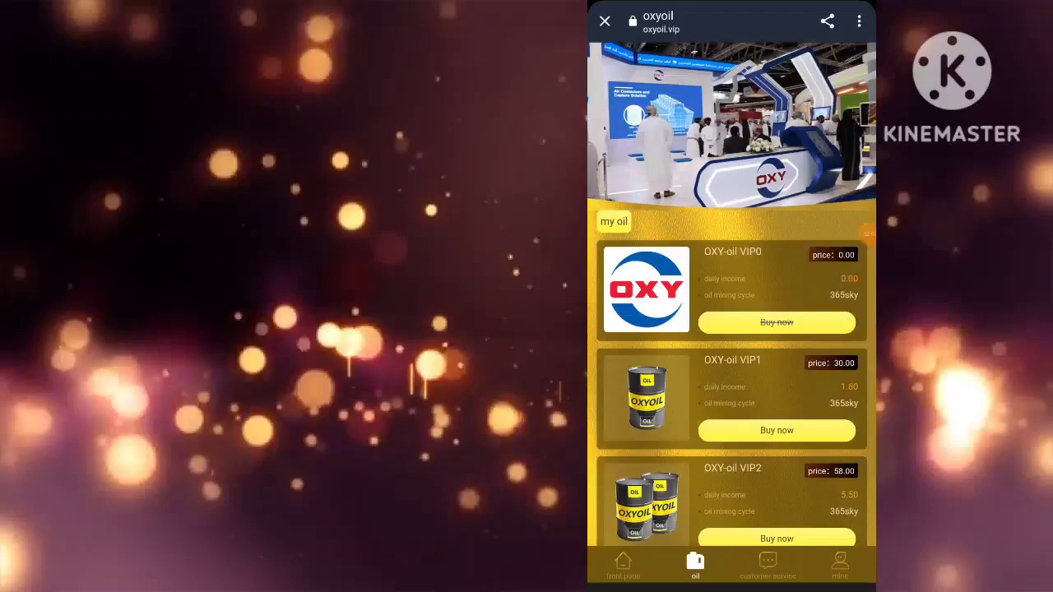
pyautogui.click(777, 430)
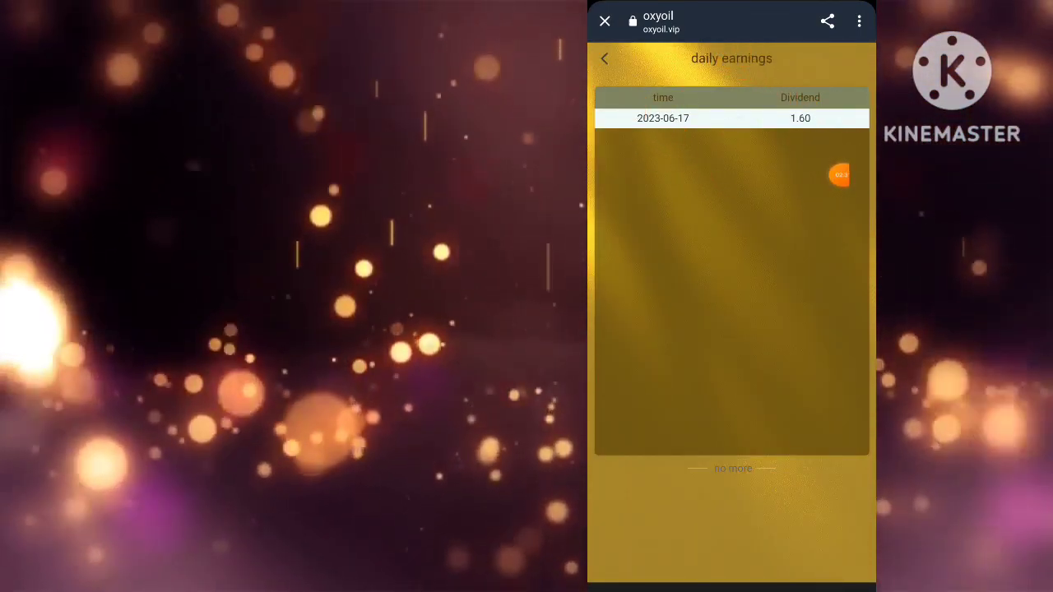
# Return to the account overview, view customer service, and open the withdrawal page.
pyautogui.click(605, 58)
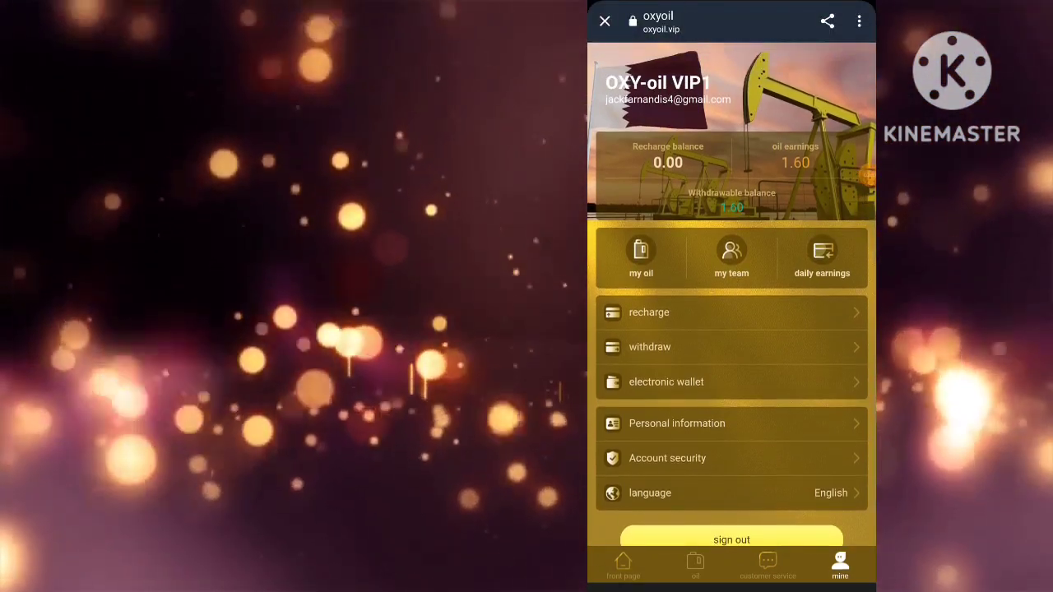
pyautogui.click(767, 565)
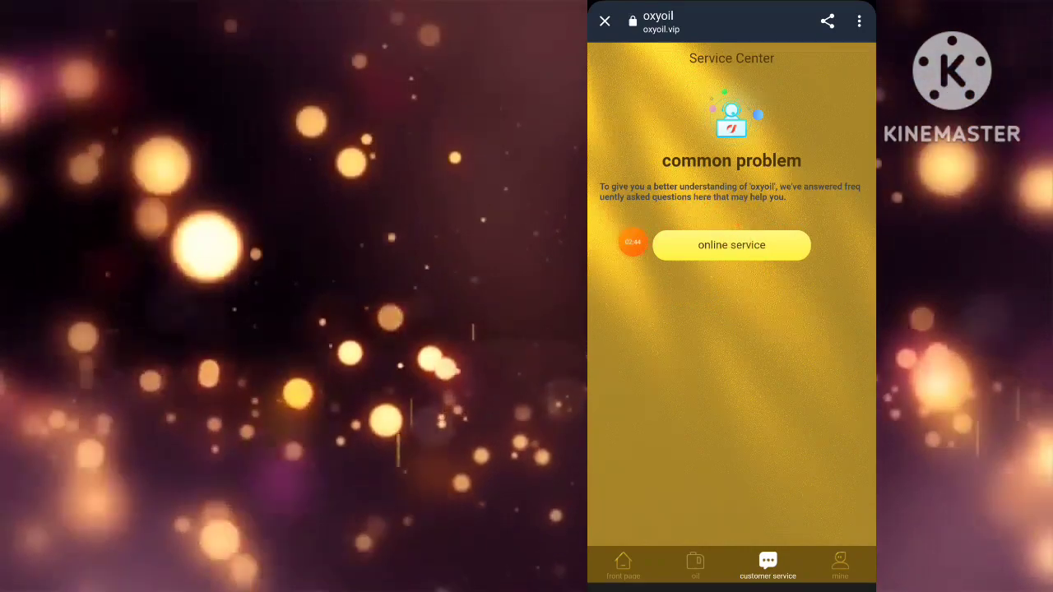
pyautogui.click(840, 565)
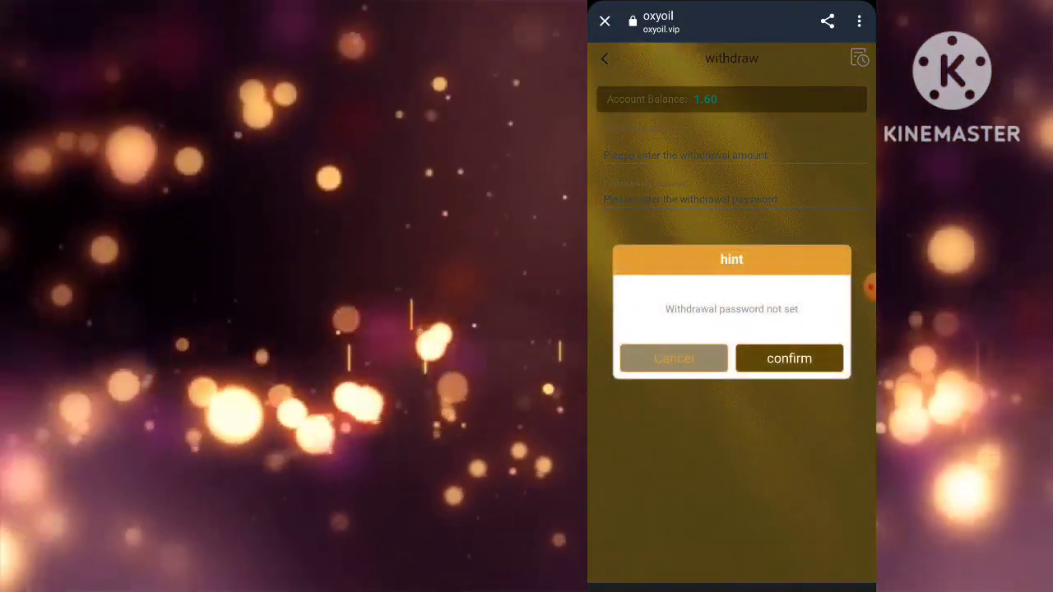
# Dismiss the missing-password notice and enter the 1.60 withdrawal amount and password.
pyautogui.click(789, 358)
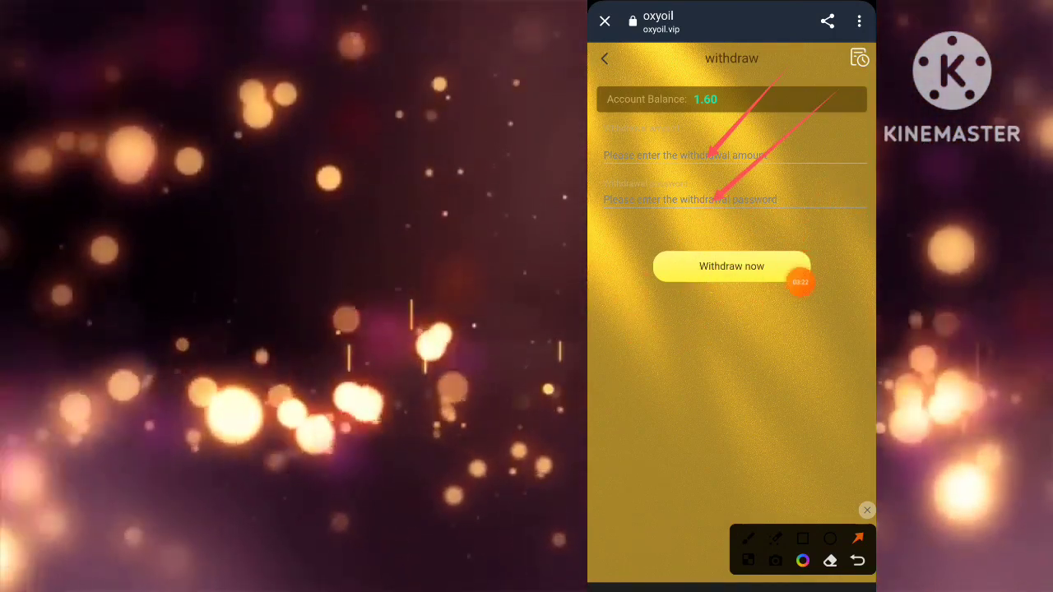
pyautogui.click(731, 155)
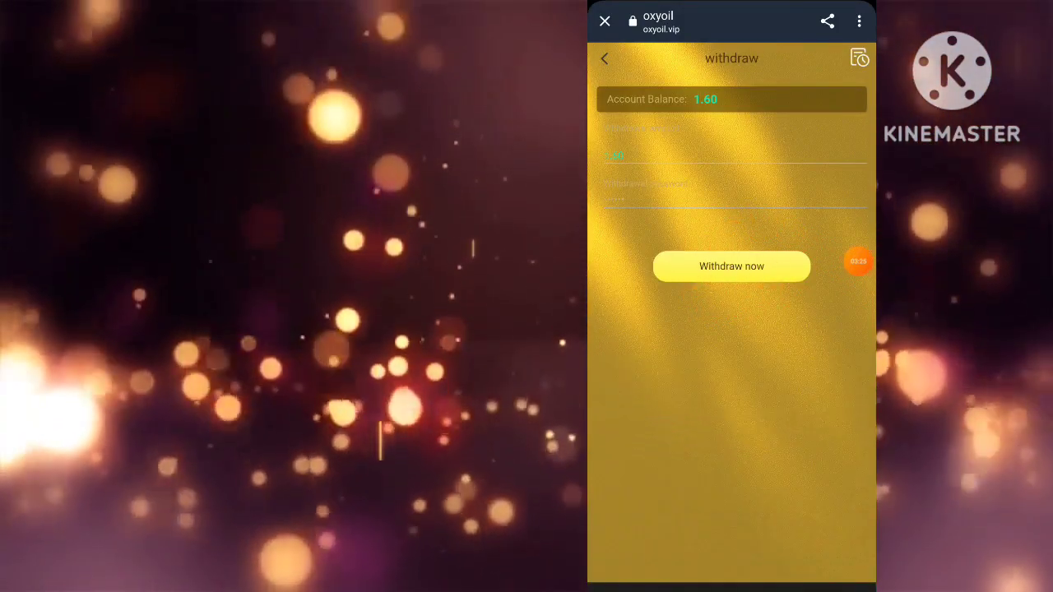
pyautogui.click(731, 266)
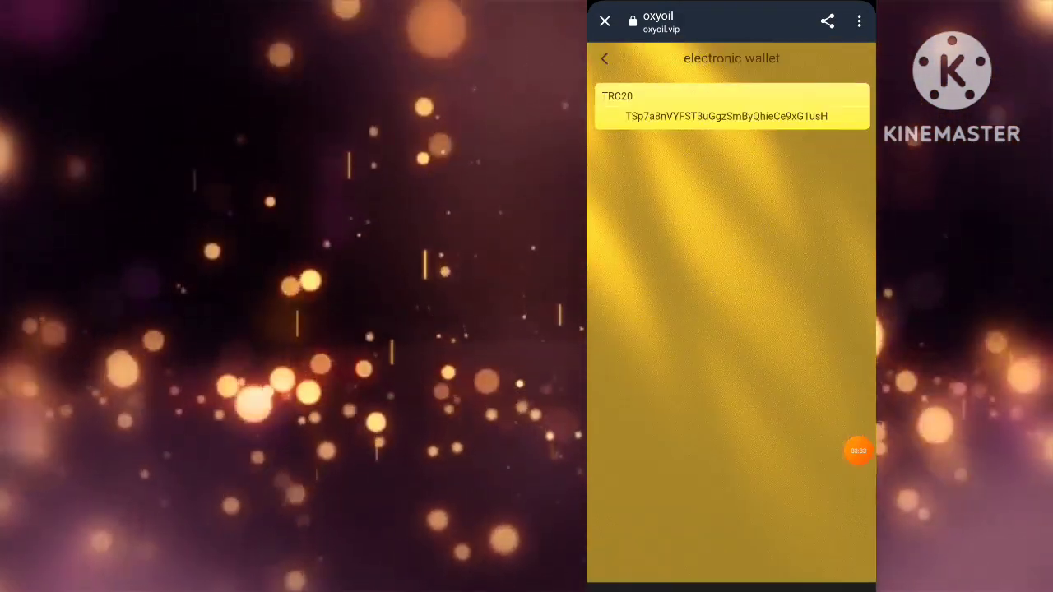
# Leave the wallet and personal information pages and reopen the oil plans list.
pyautogui.click(606, 58)
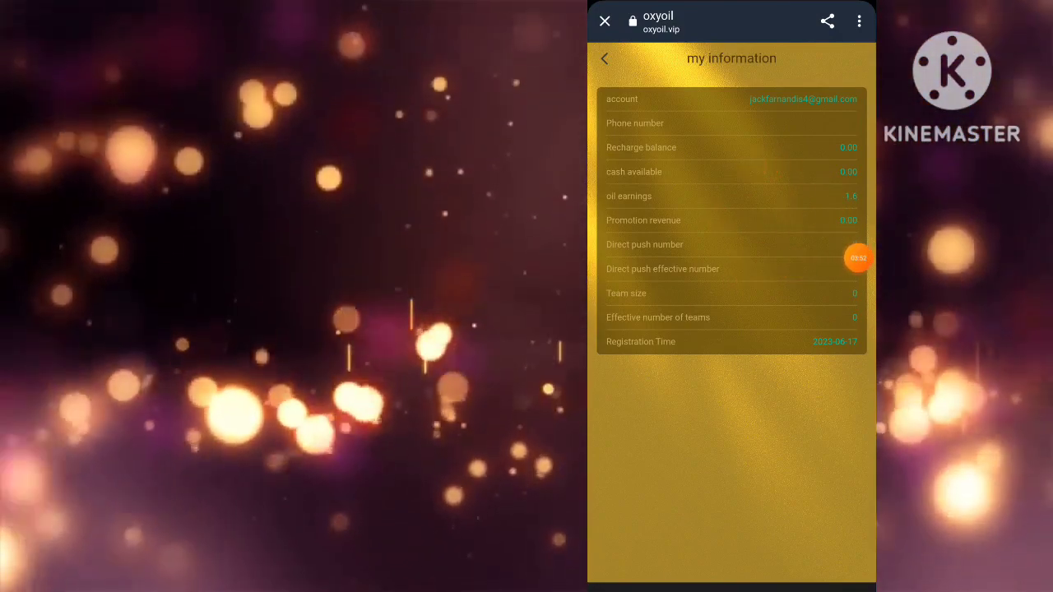
pyautogui.click(604, 58)
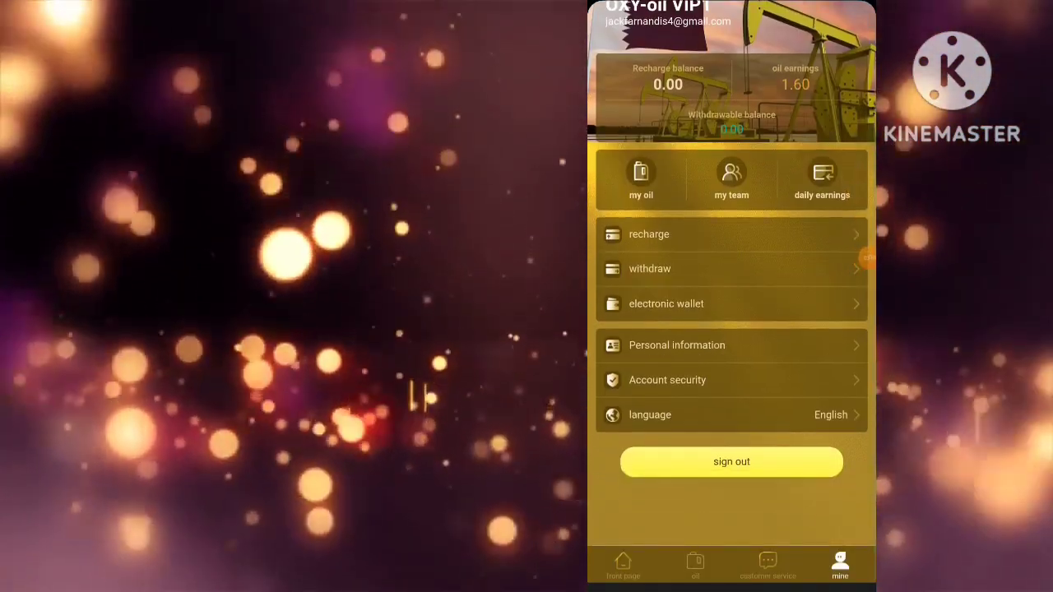
pyautogui.click(695, 565)
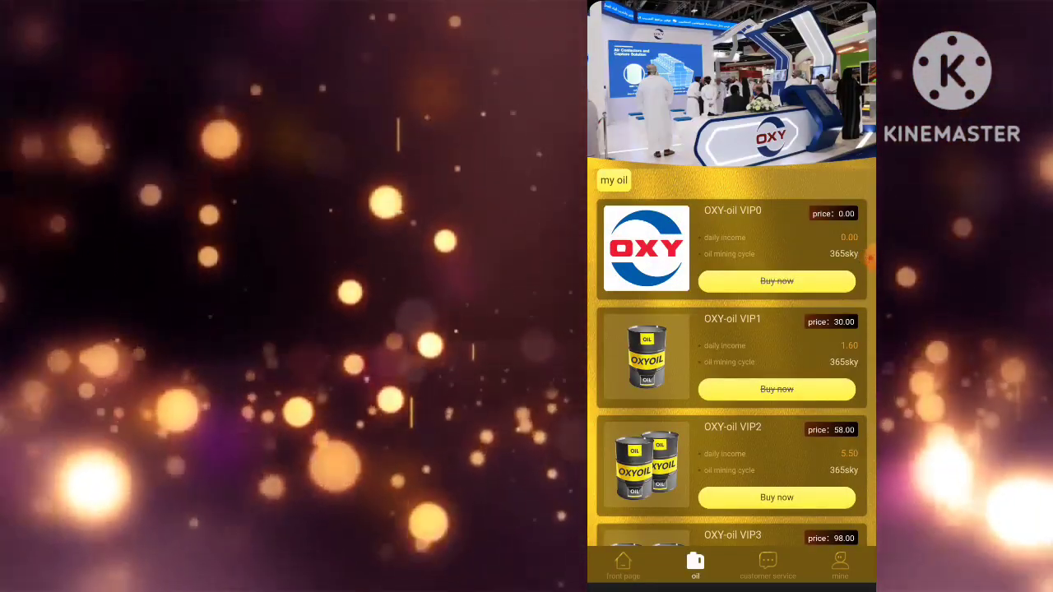
# View the team summary with zero members, then return to the account overview.
pyautogui.click(768, 566)
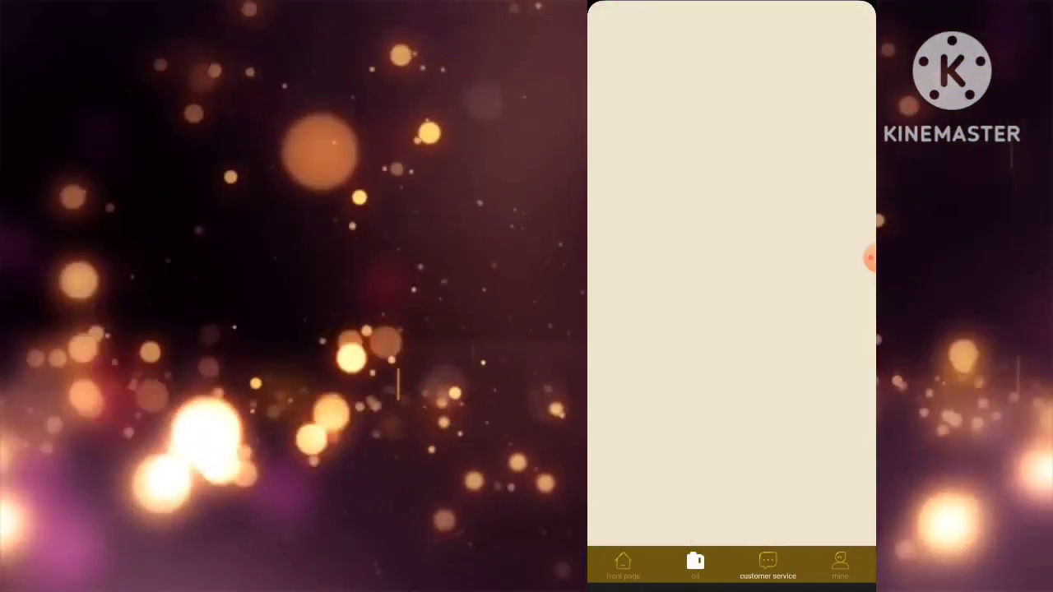
pyautogui.click(840, 563)
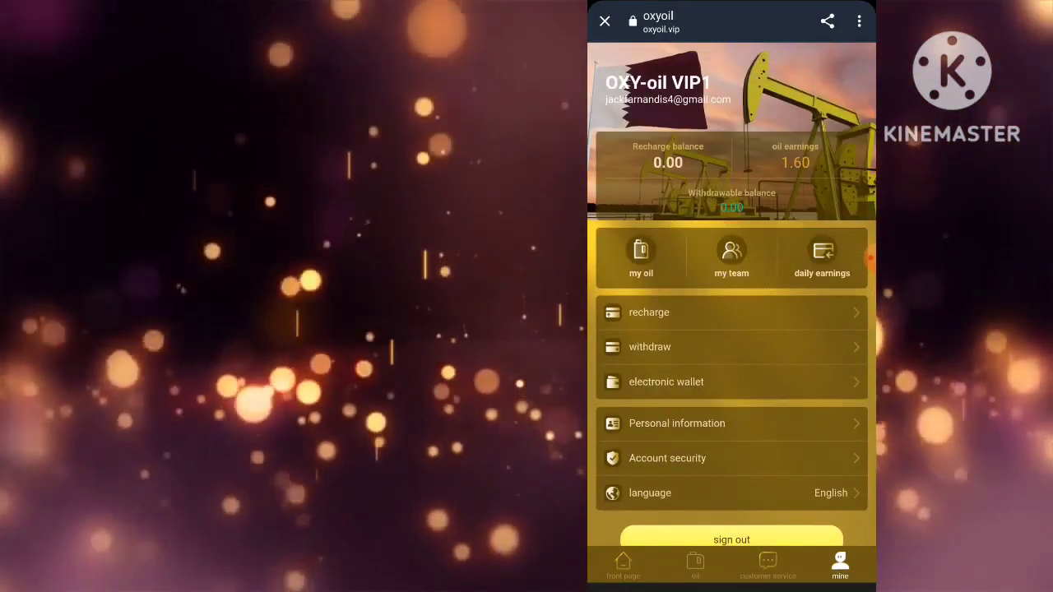
pyautogui.click(641, 251)
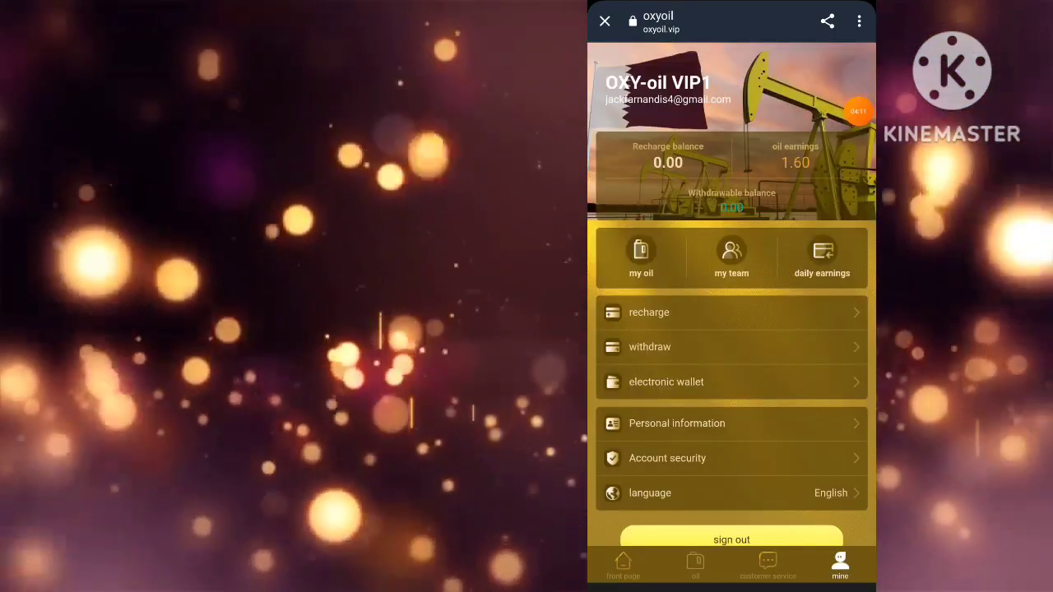
pyautogui.click(732, 258)
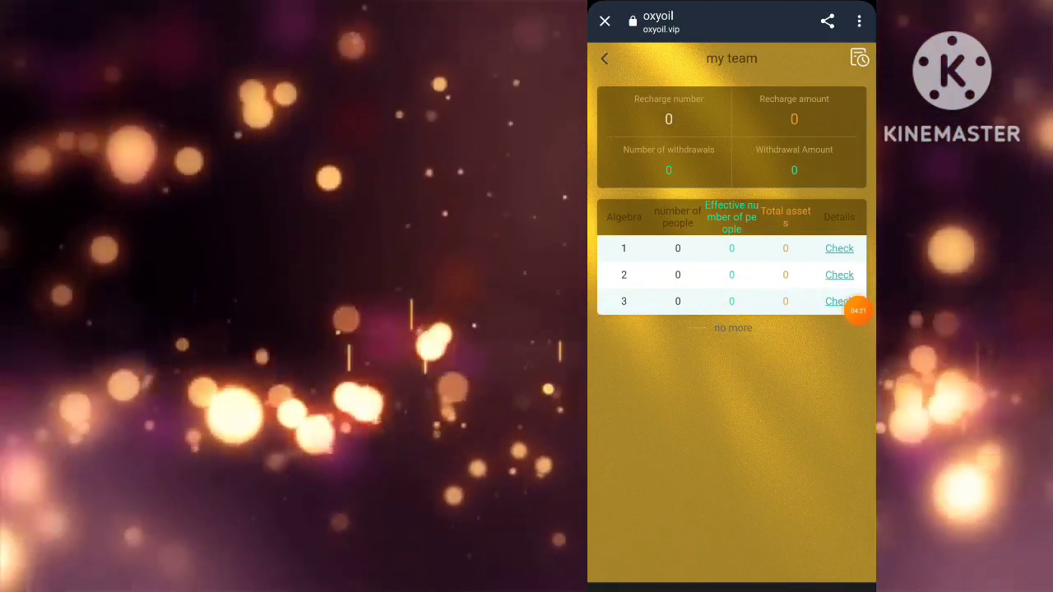
pyautogui.click(605, 58)
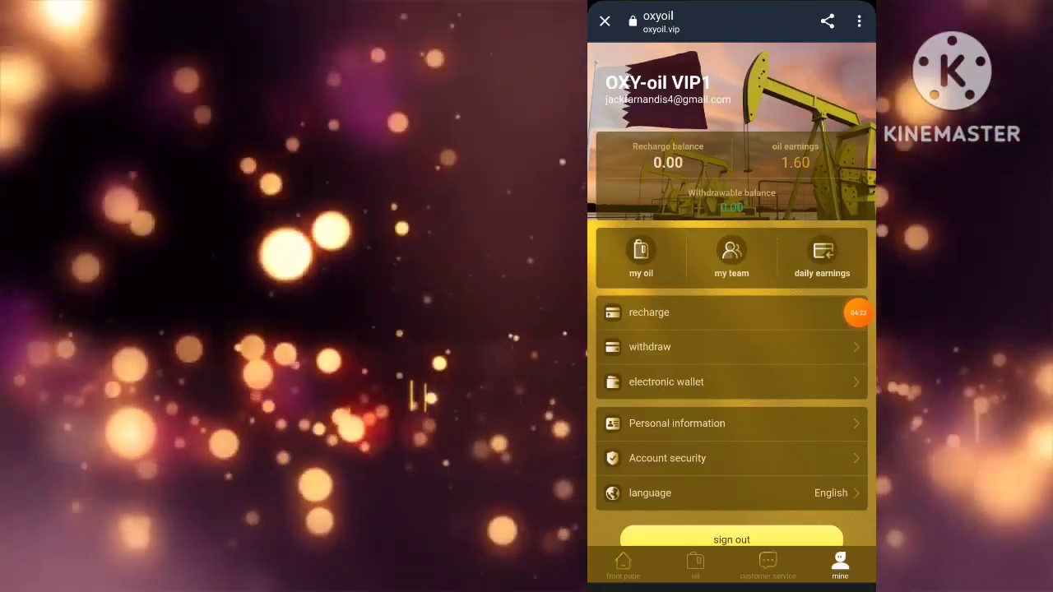